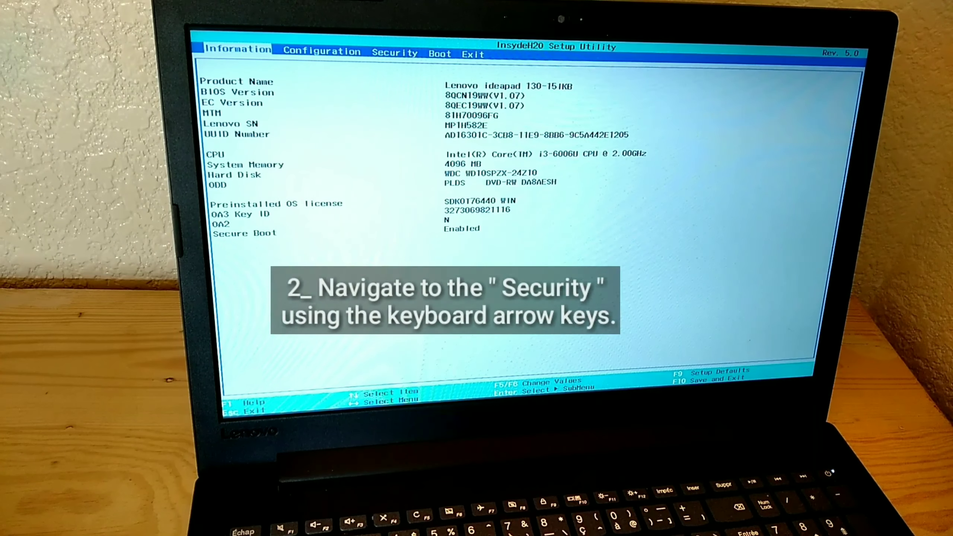
# Move from the Information page to the Security settings page
pyautogui.press('Right')
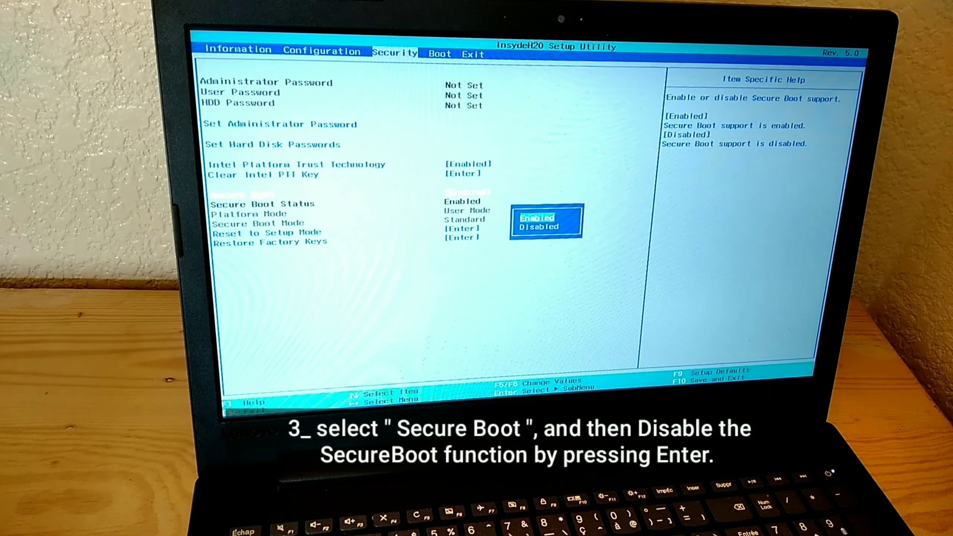
# Set Secure Boot to Disabled
pyautogui.press('Down')
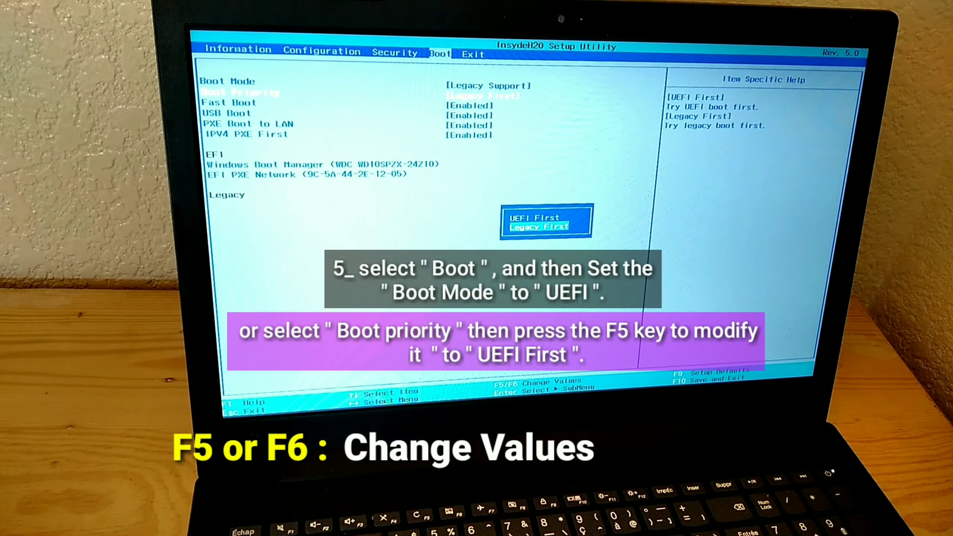
# Change Boot Priority to UEFI First
pyautogui.press('F5')
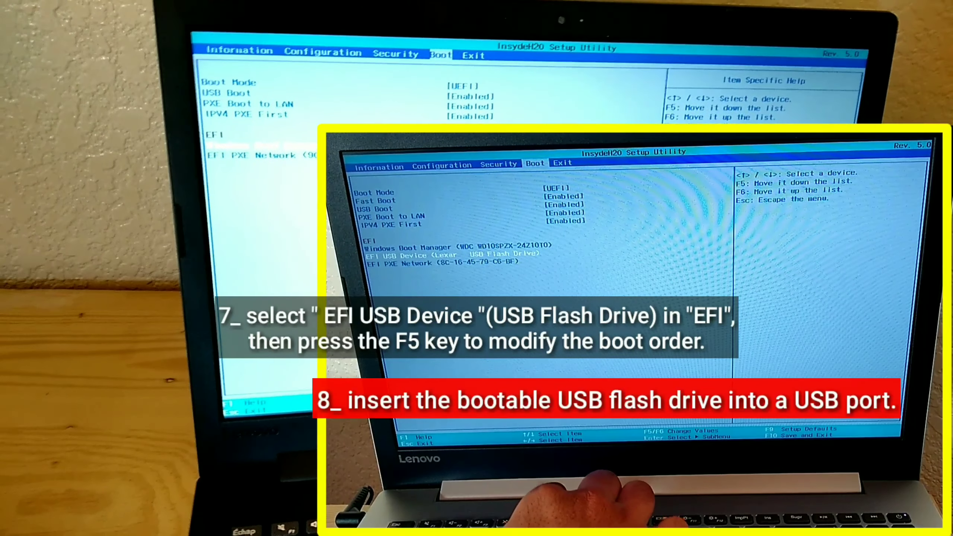
# Raise the EFI USB flash drive entry above Windows Boot Manager
pyautogui.press('F5')
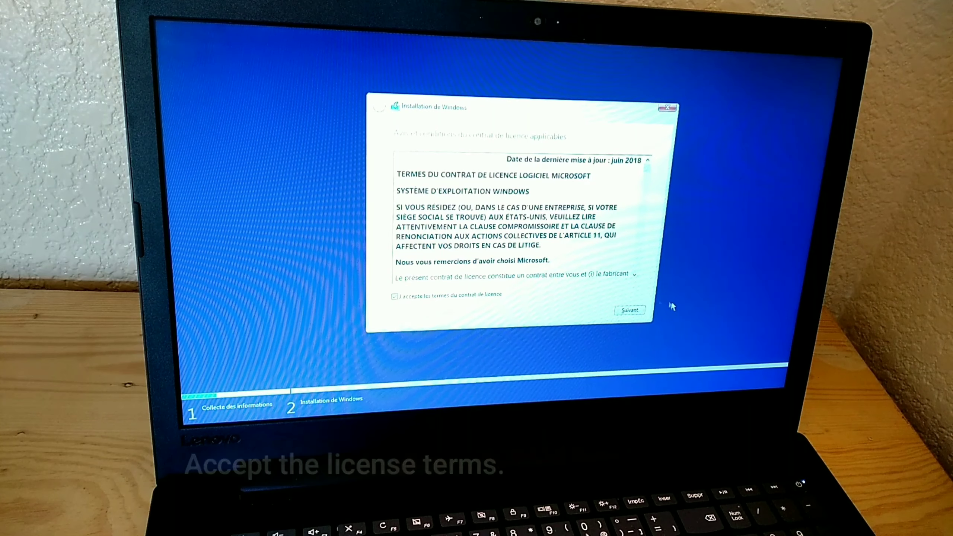
# Accept the Microsoft license terms and proceed with Suivant
pyautogui.click(629, 310)
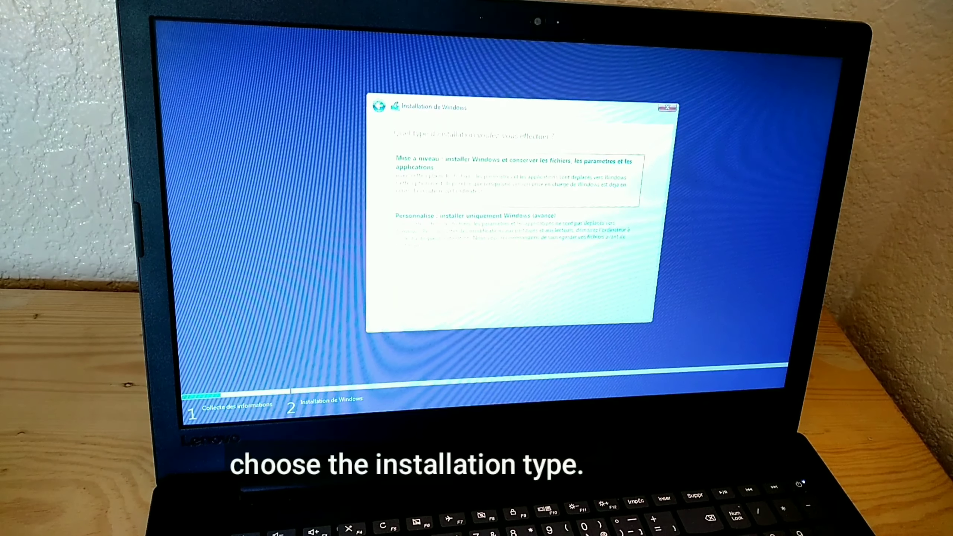